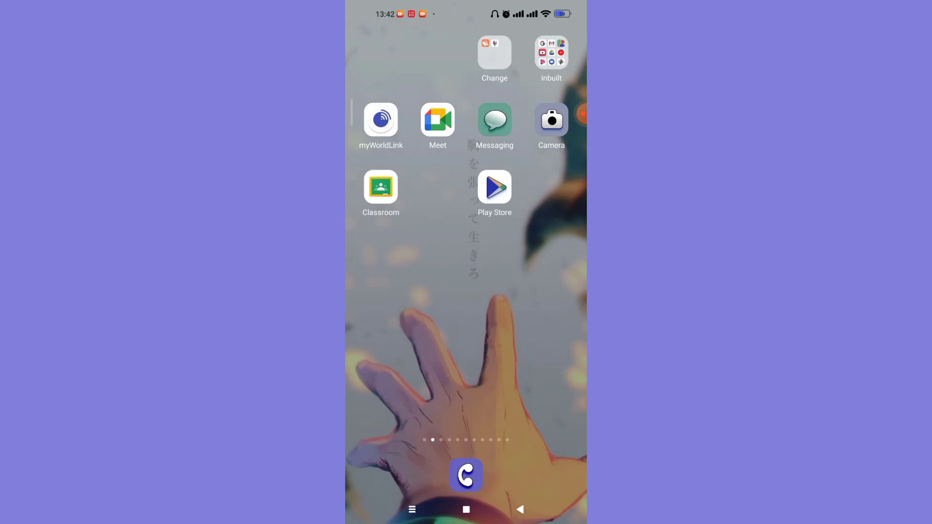
Launch the Google Play Store from its home screen icon.
click(494, 187)
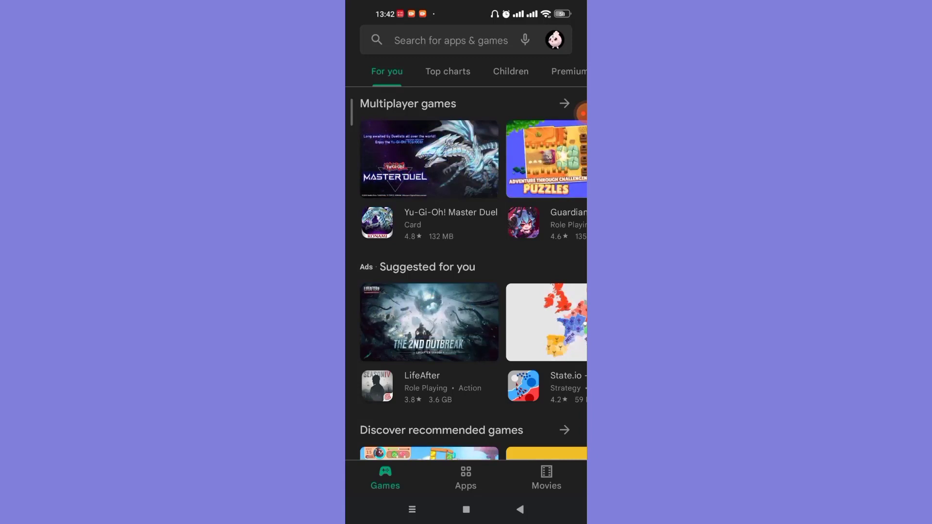
Search the Play Store for 'paytm', view its installed listing, then go home.
text(paytm)
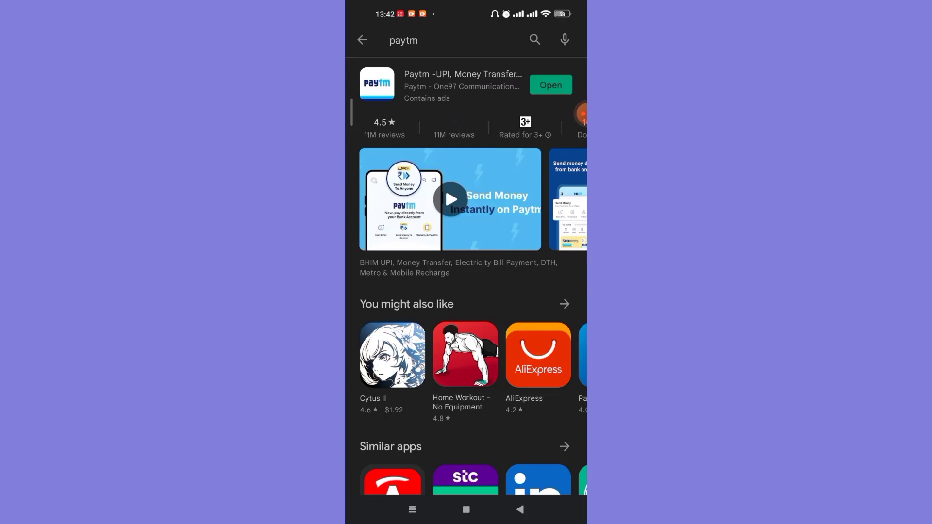
click(466, 509)
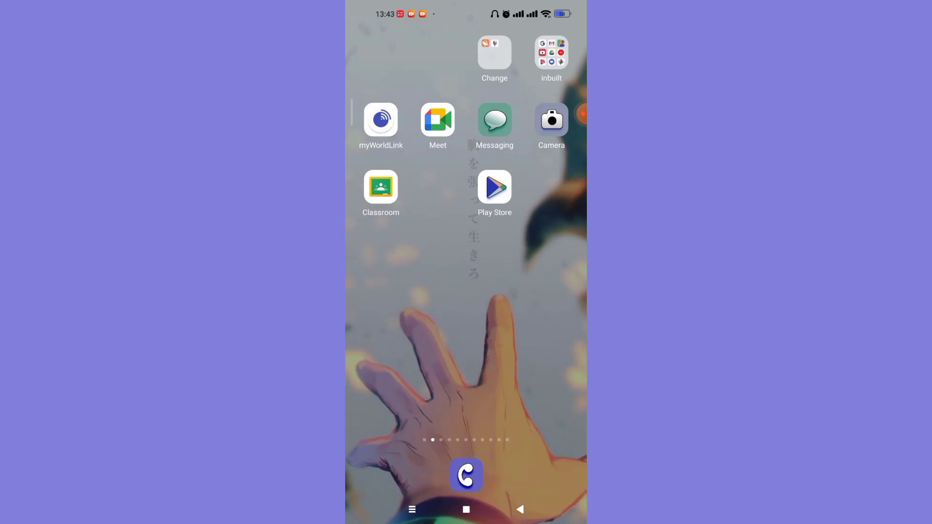
Scroll down the Settings list and open the Apps section.
scroll(down, 3)
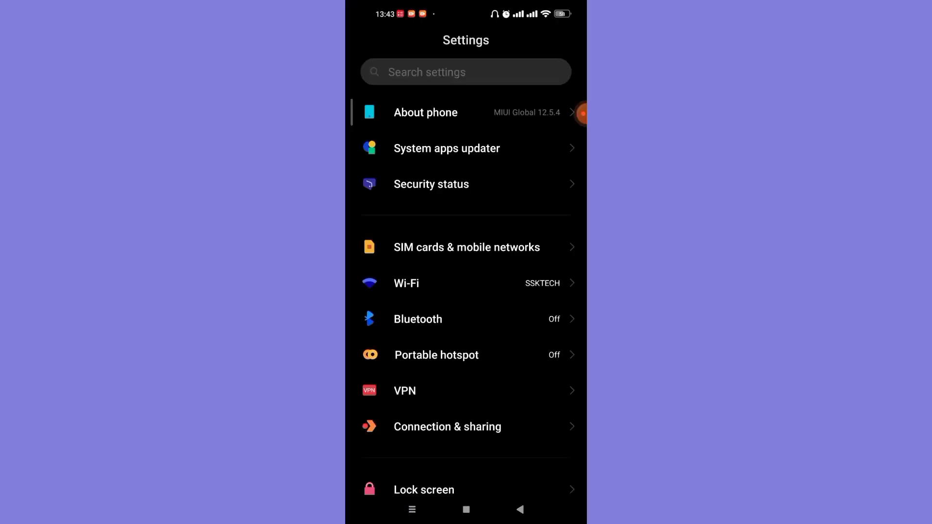
scroll(down, 3)
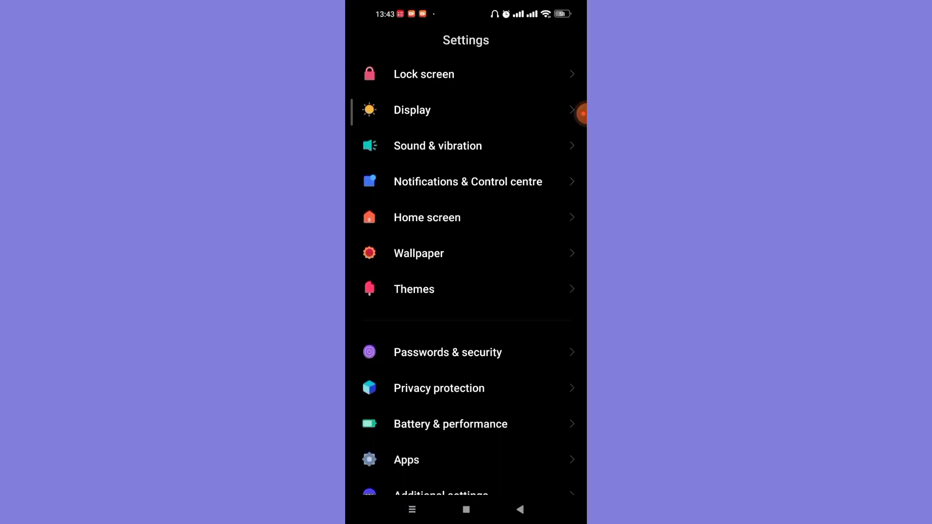
click(406, 459)
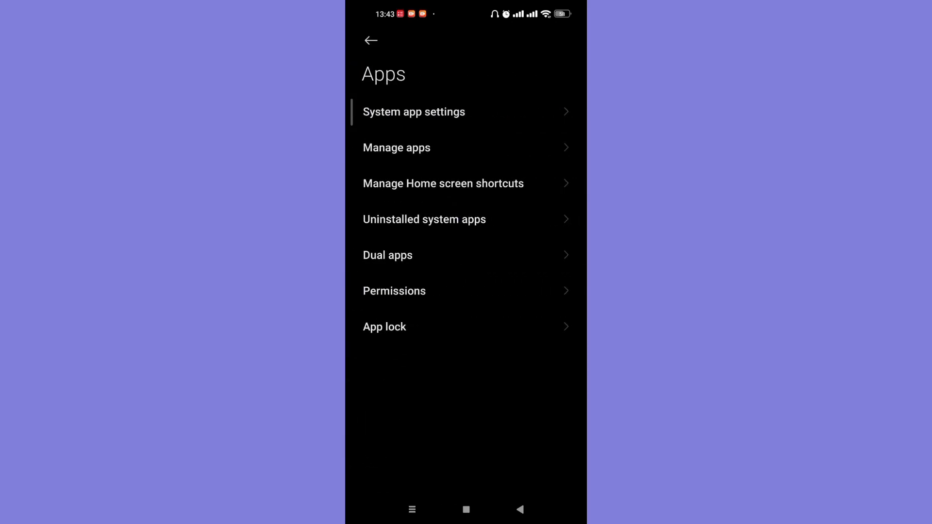
Find Paytm under Manage apps by searching 'paytm' and open its App info.
click(396, 147)
text(p)
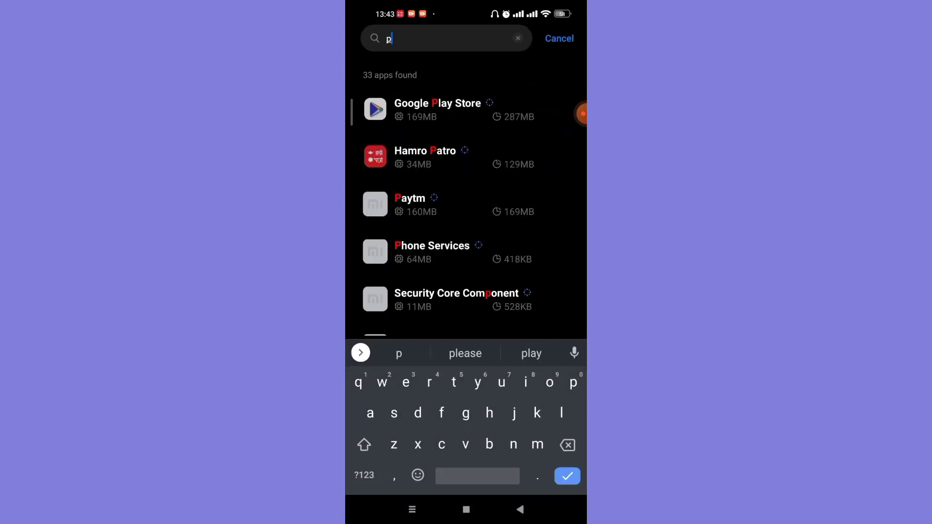
text(aytm)
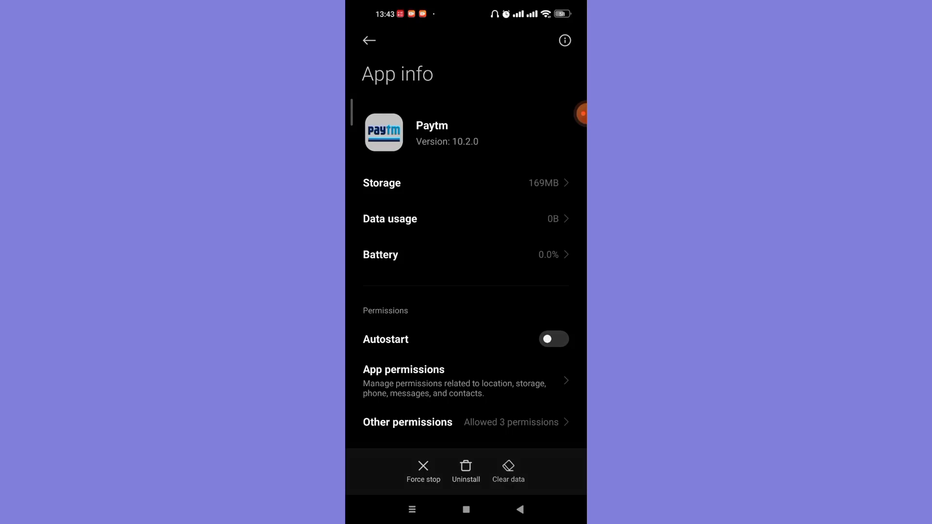
Clear Paytm's cache, cutting storage from 169MB to 166MB, then go home.
click(508, 469)
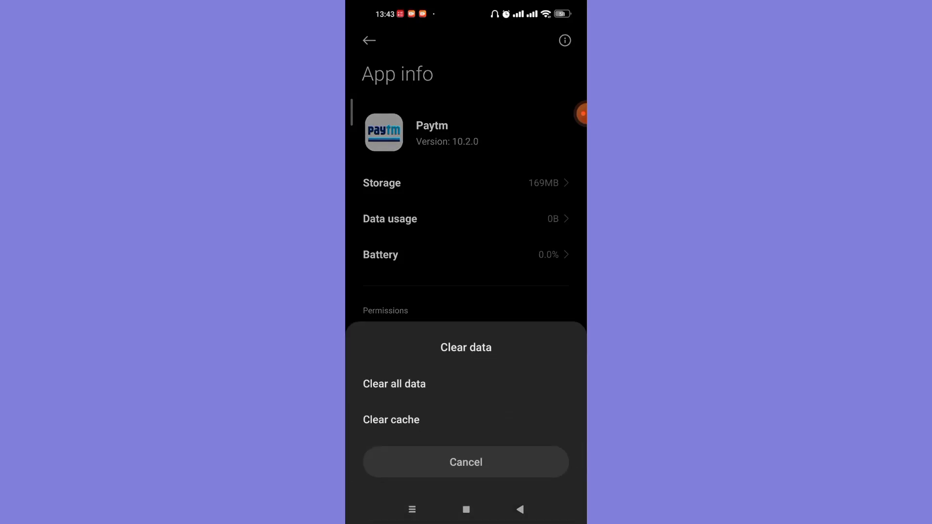
click(390, 420)
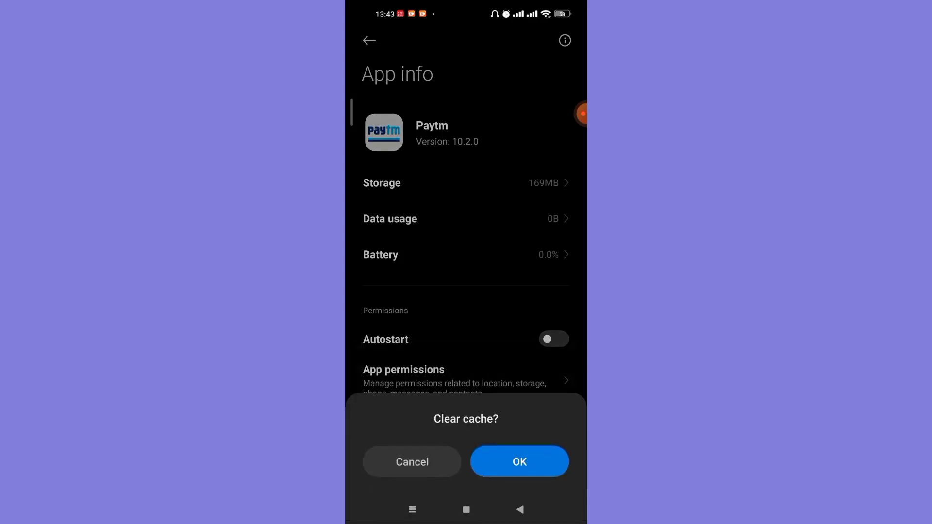
click(518, 461)
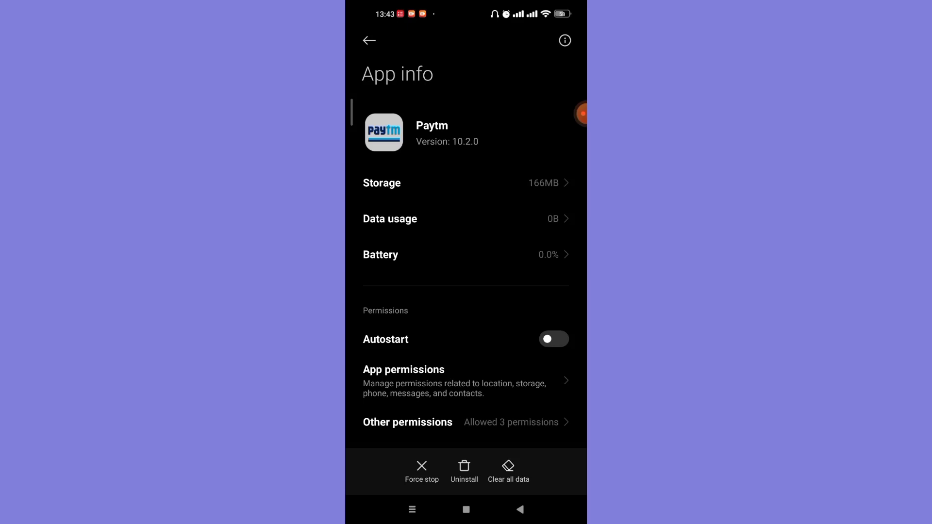
click(519, 509)
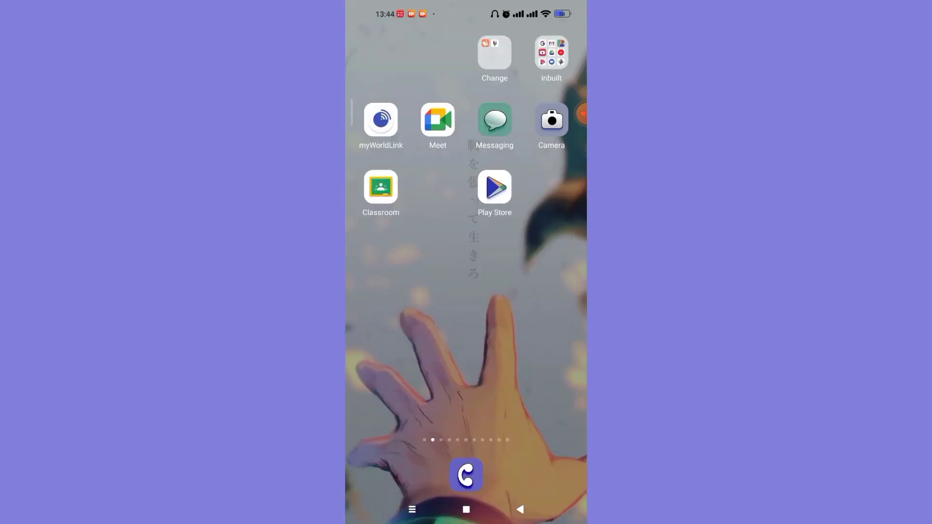